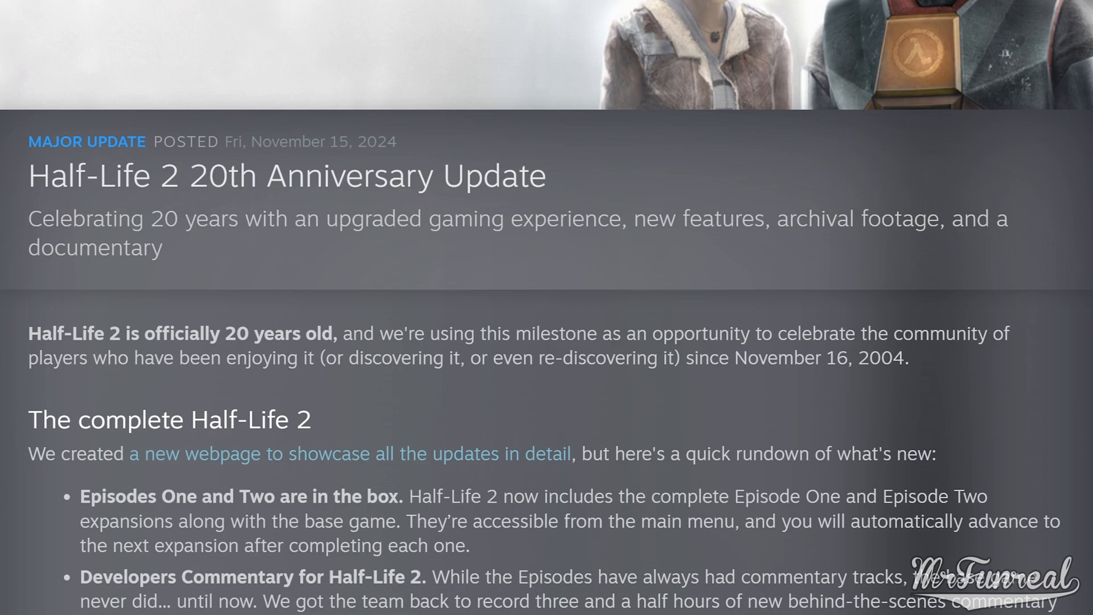
Step: Scroll the Steam library to Half-Life 2 and browse its local install files
scroll(down, 3)
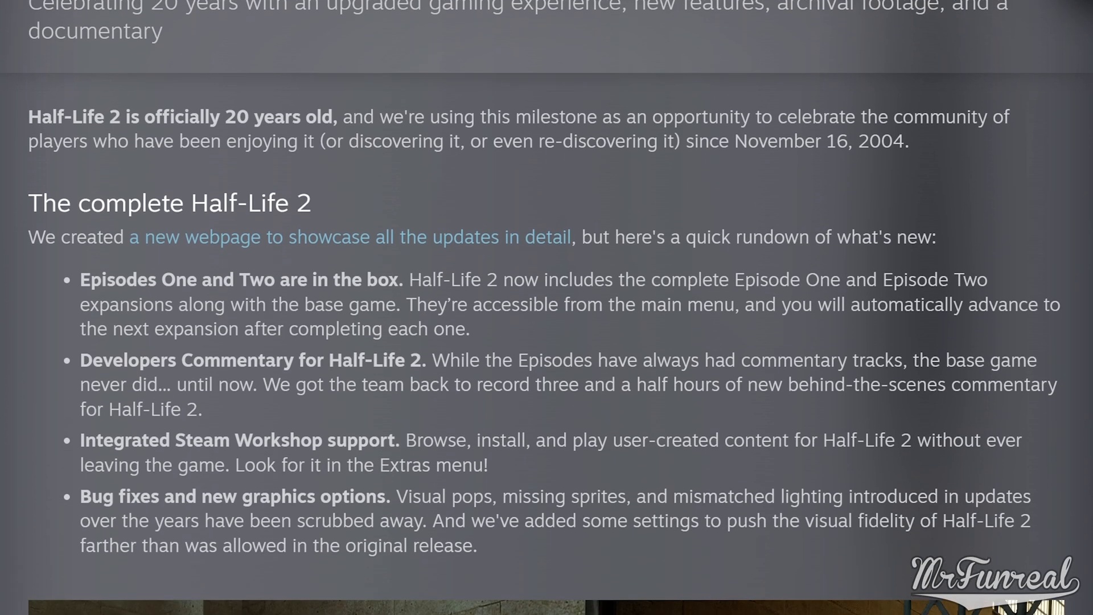
scroll(down, 3)
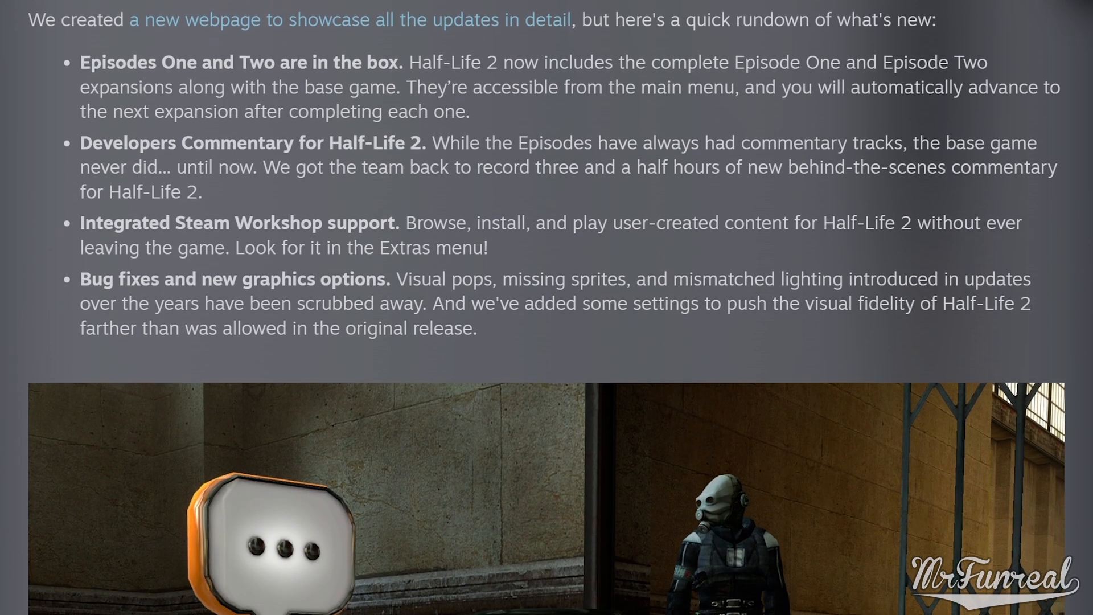
scroll(down, 3)
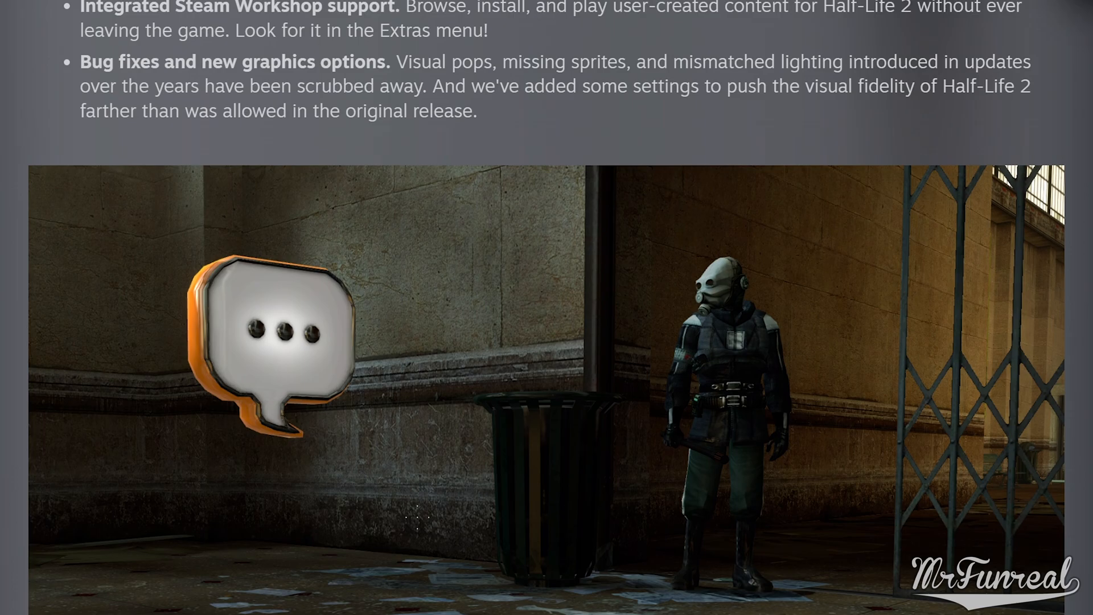
scroll(down, 3)
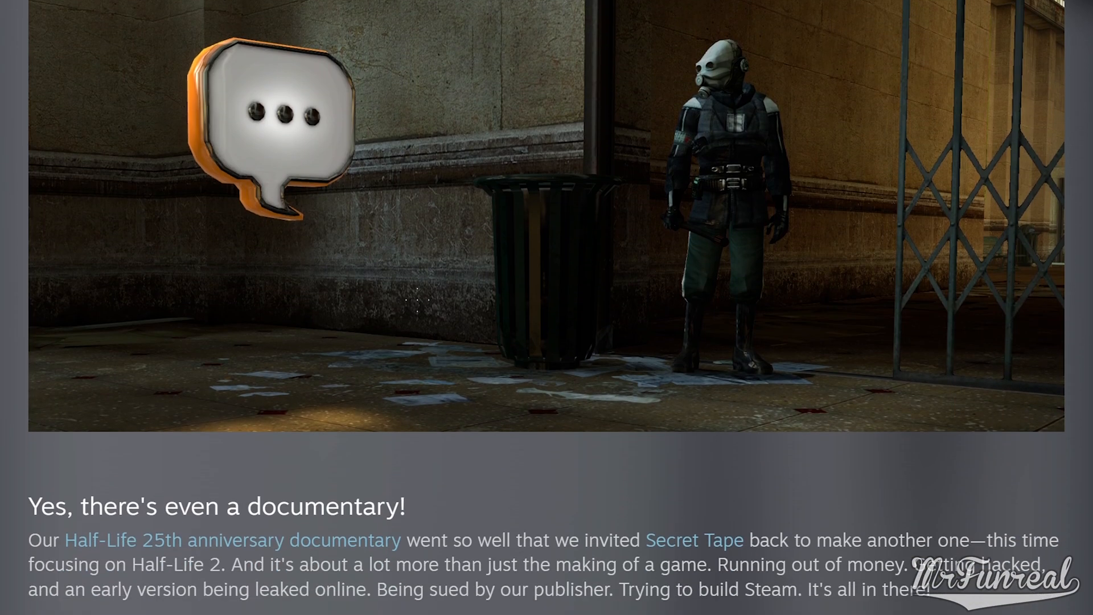
scroll(down, 3)
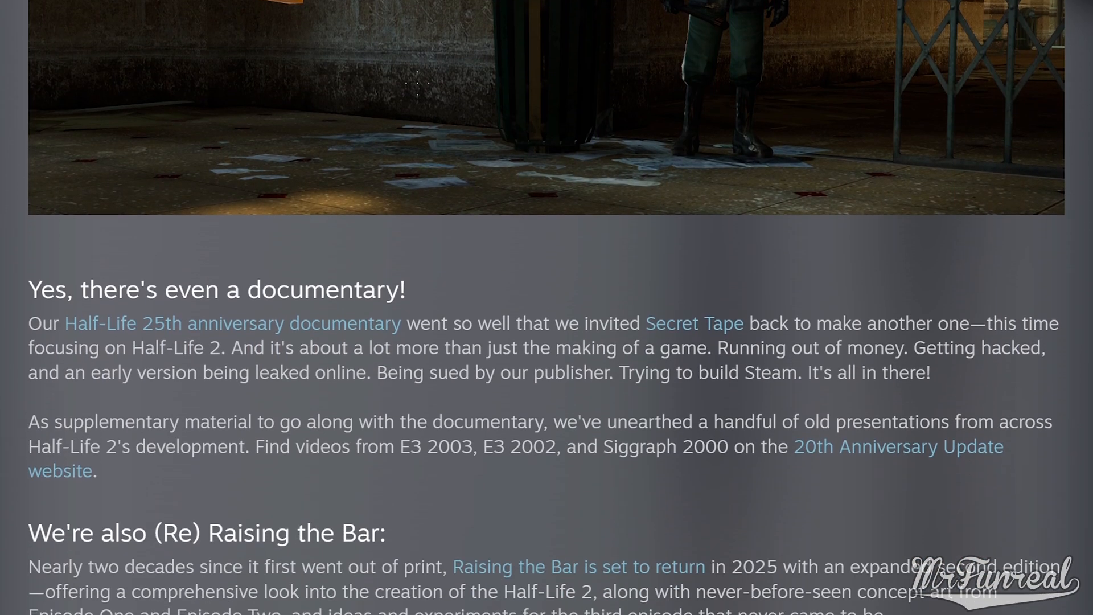
scroll(down, 3)
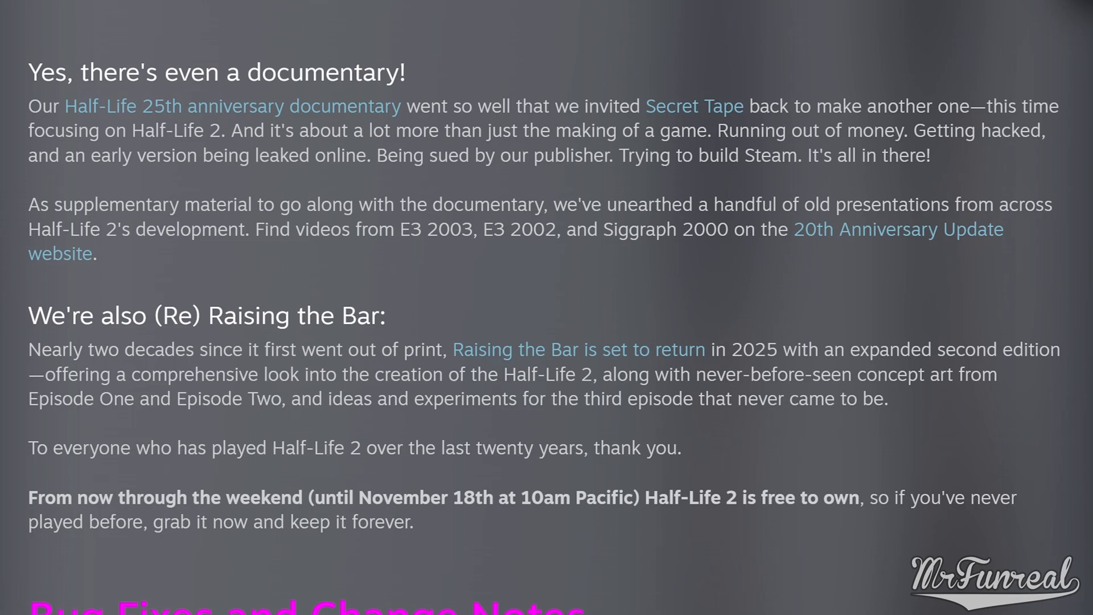
scroll(down, 3)
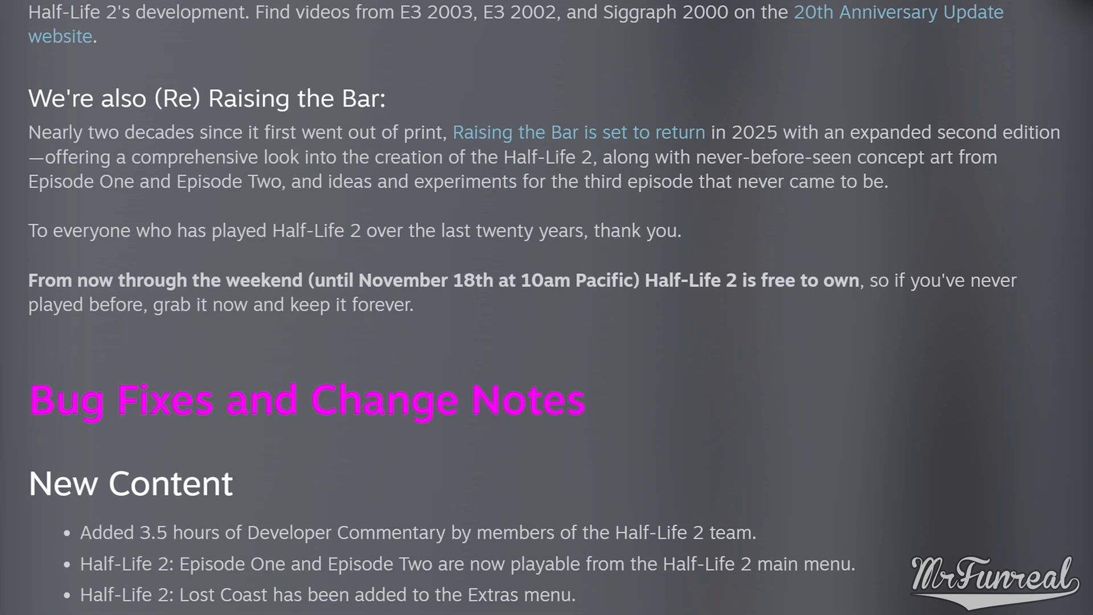
scroll(down, 3)
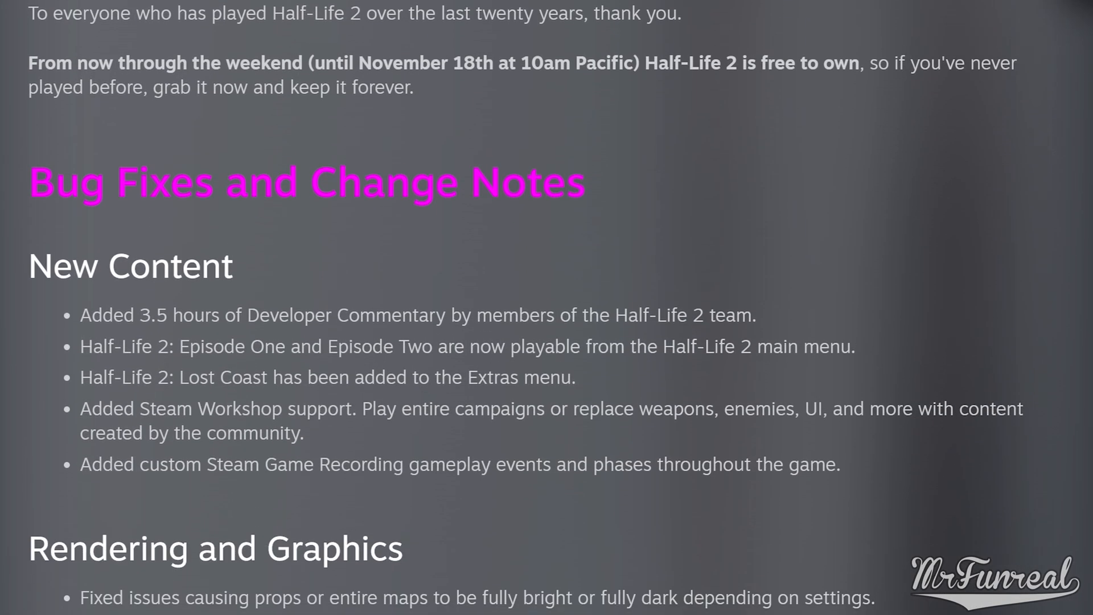
scroll(down, 3)
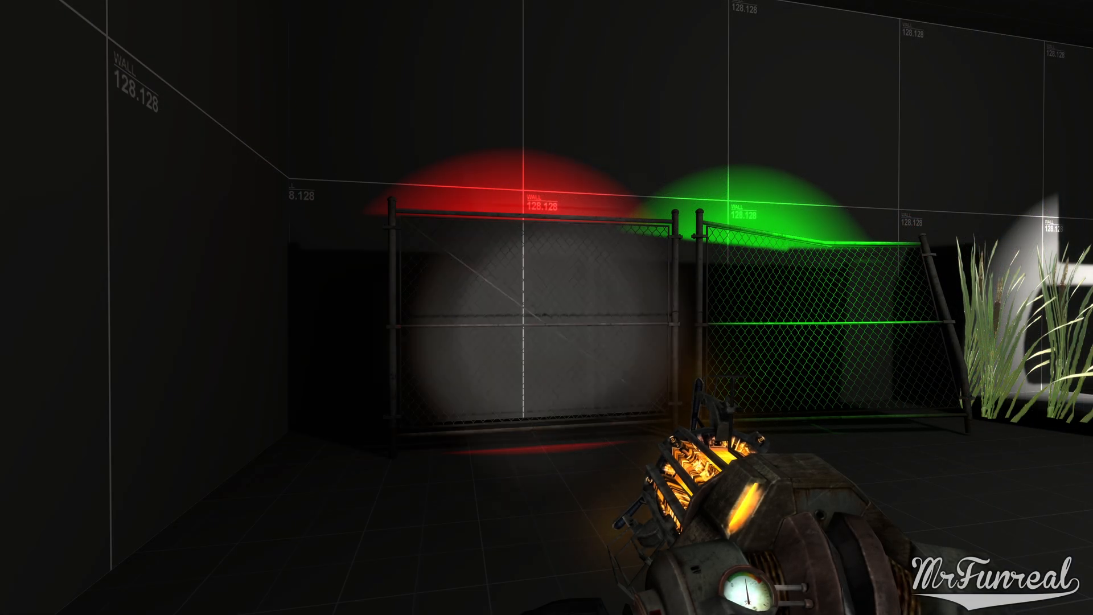
mouse_move(547, 306)
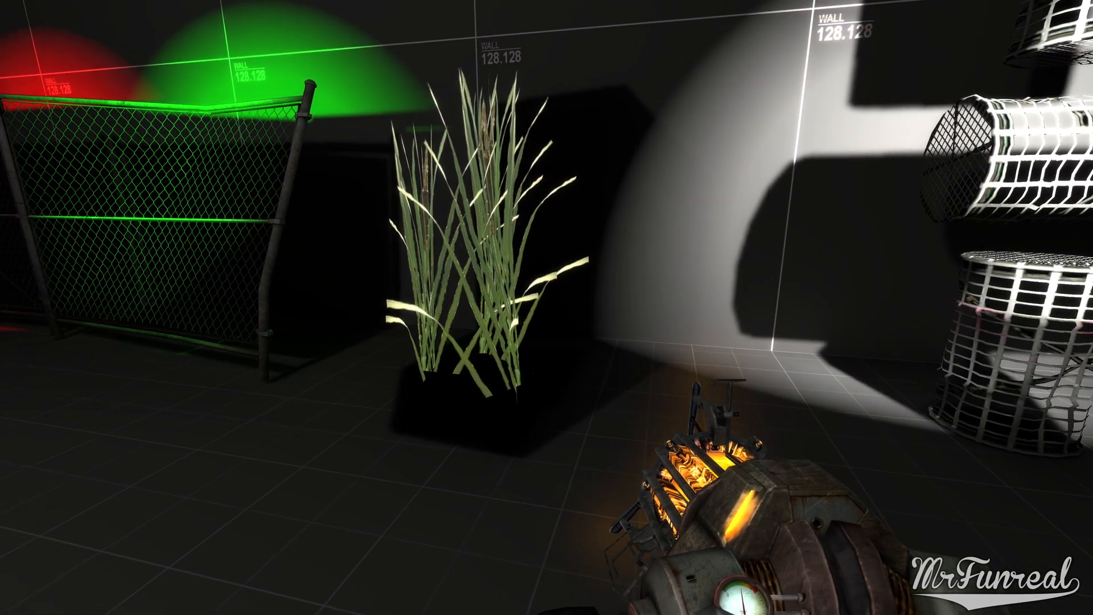
mouse_move(546, 308)
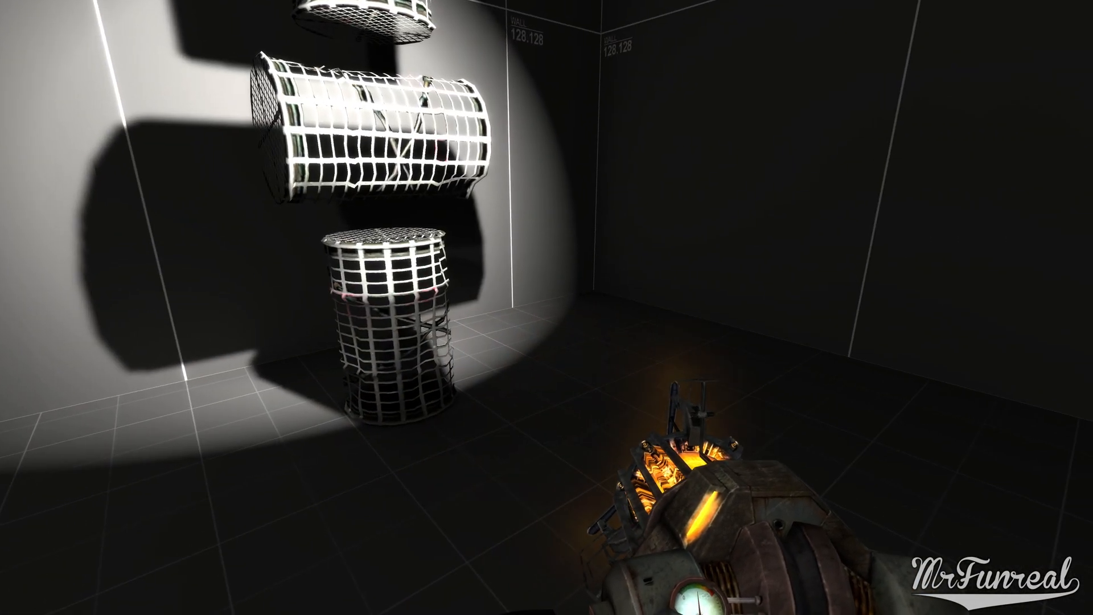
mouse_move(546, 307)
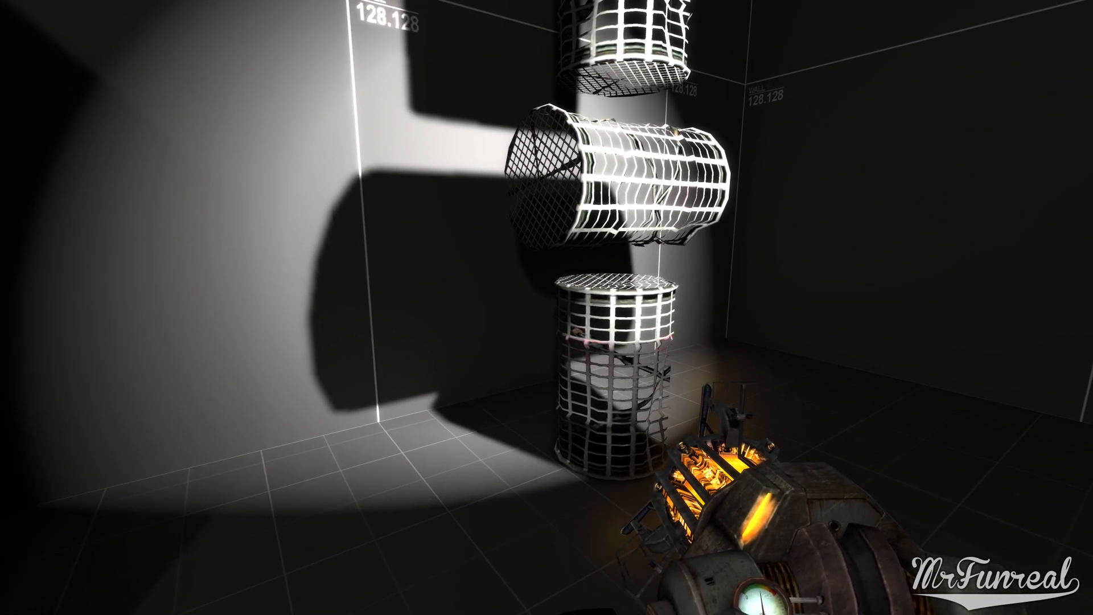
mouse_move(546, 308)
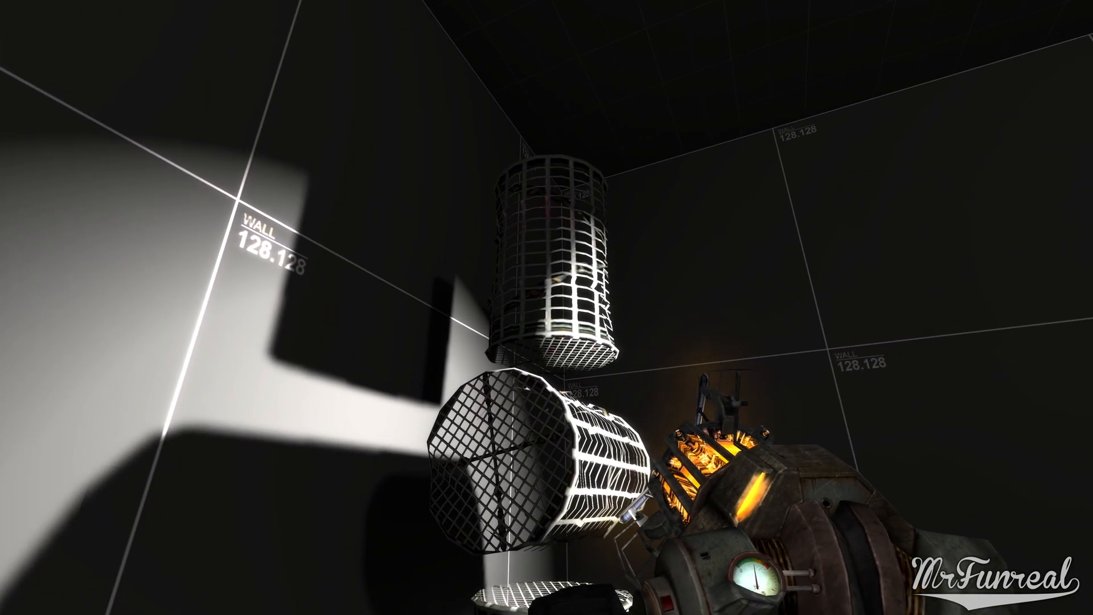
mouse_move(547, 308)
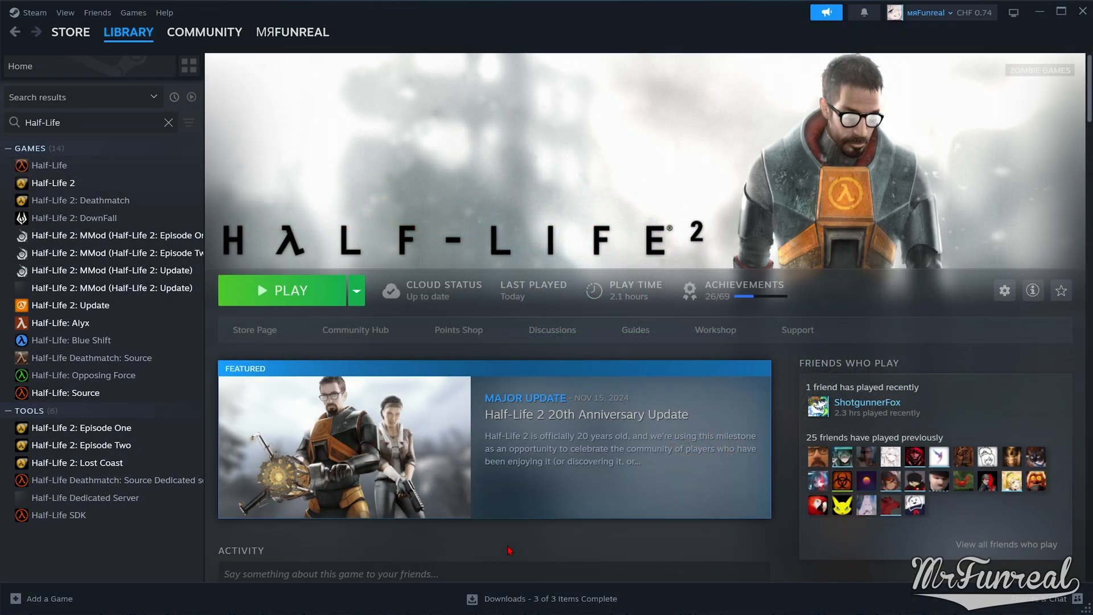
mouse_move(69, 183)
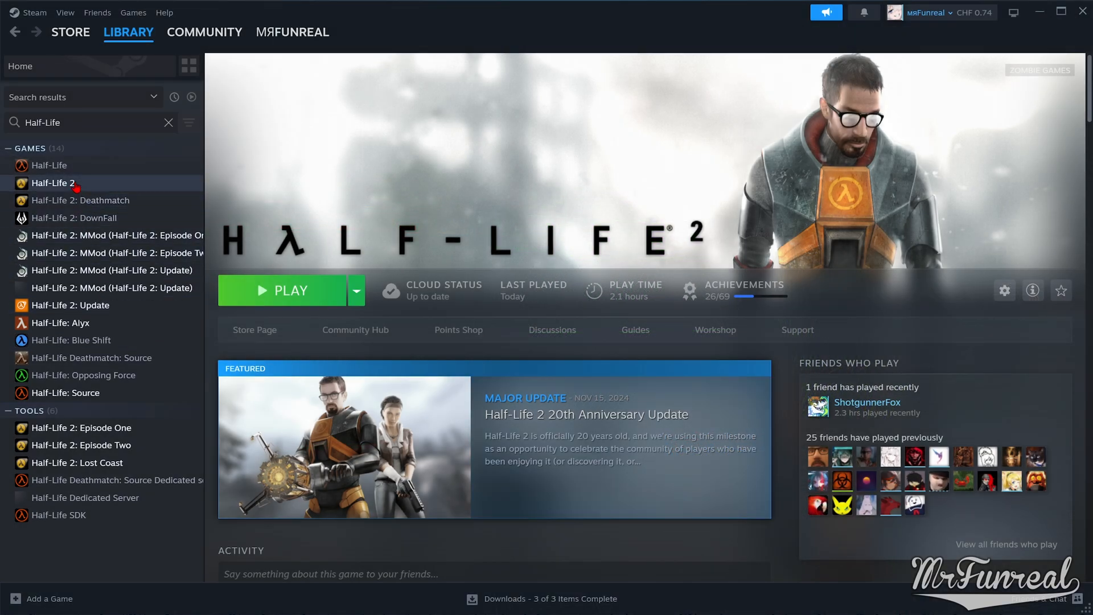
right_click(53, 183)
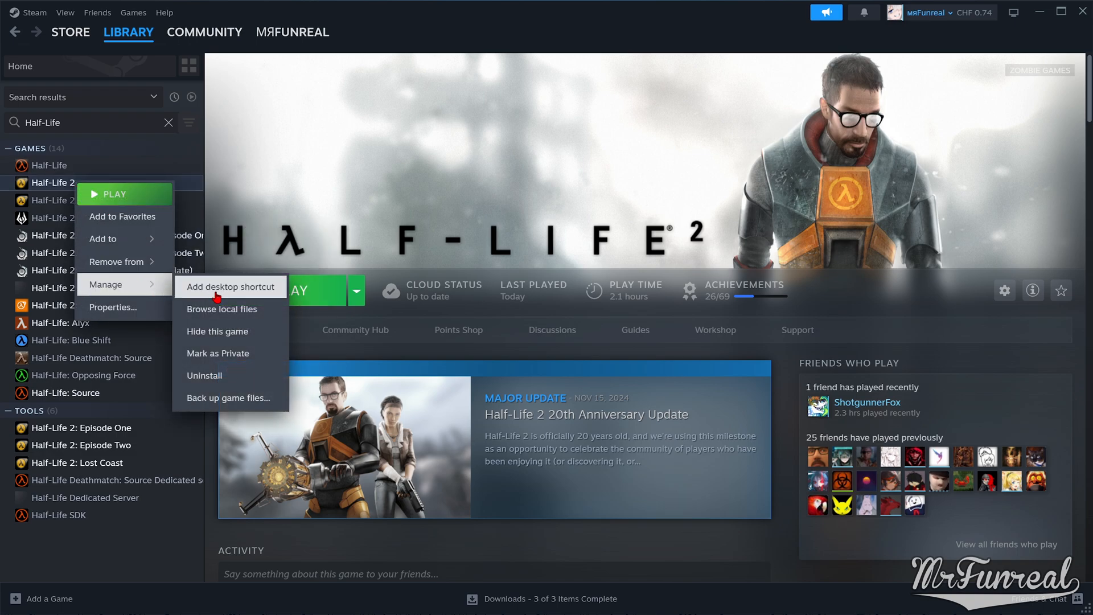
mouse_move(270, 319)
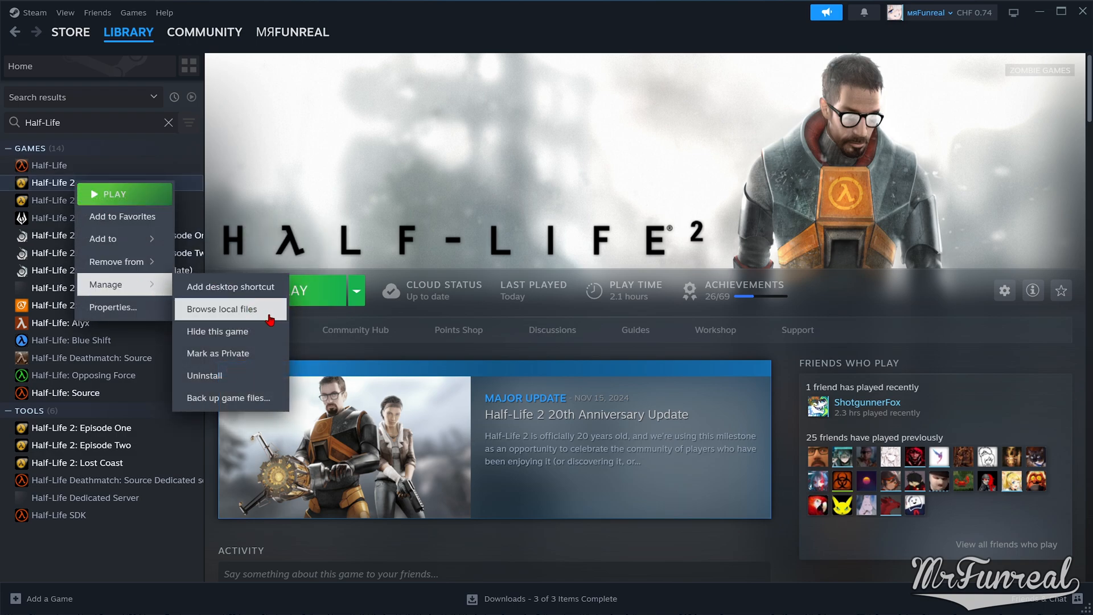
click(221, 308)
text(vra)
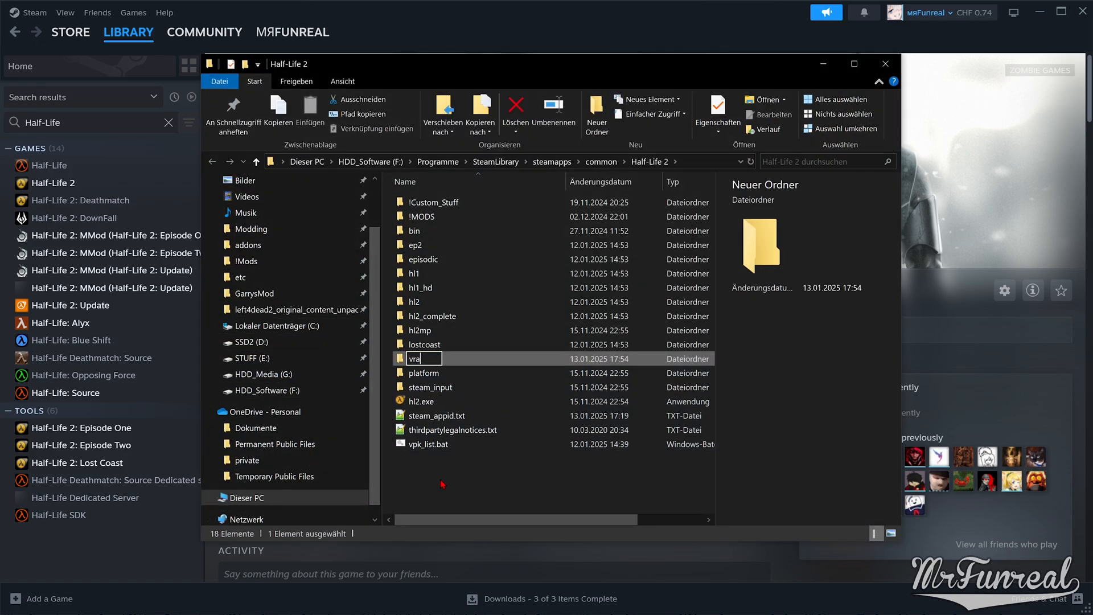
Step: Name the new folder vrad_fix, then search for and open all seven gameinfo.txt files
text(d_fix)
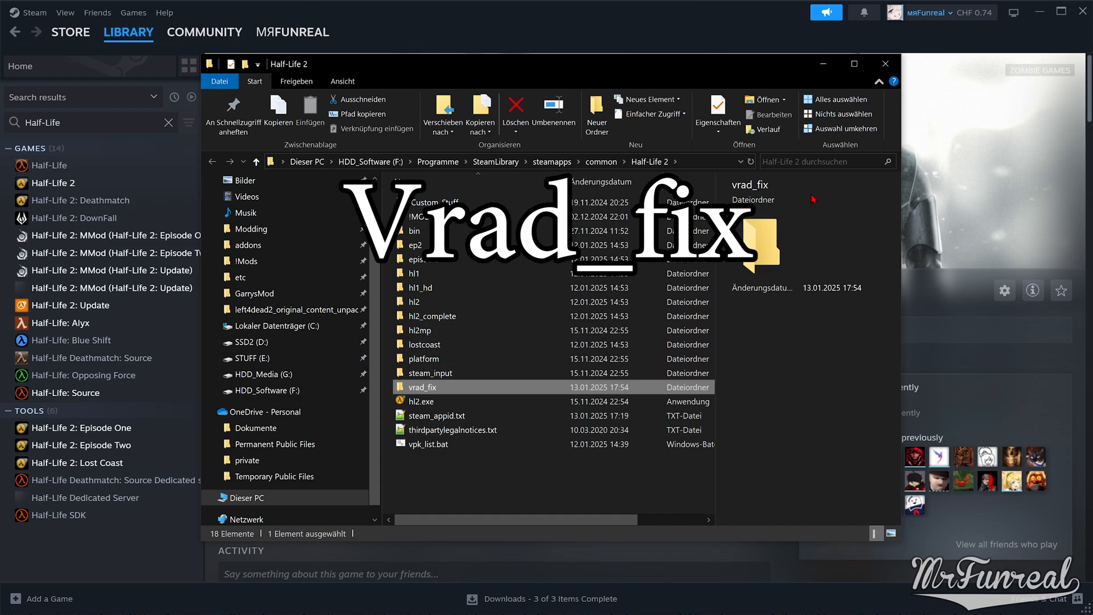
click(825, 162)
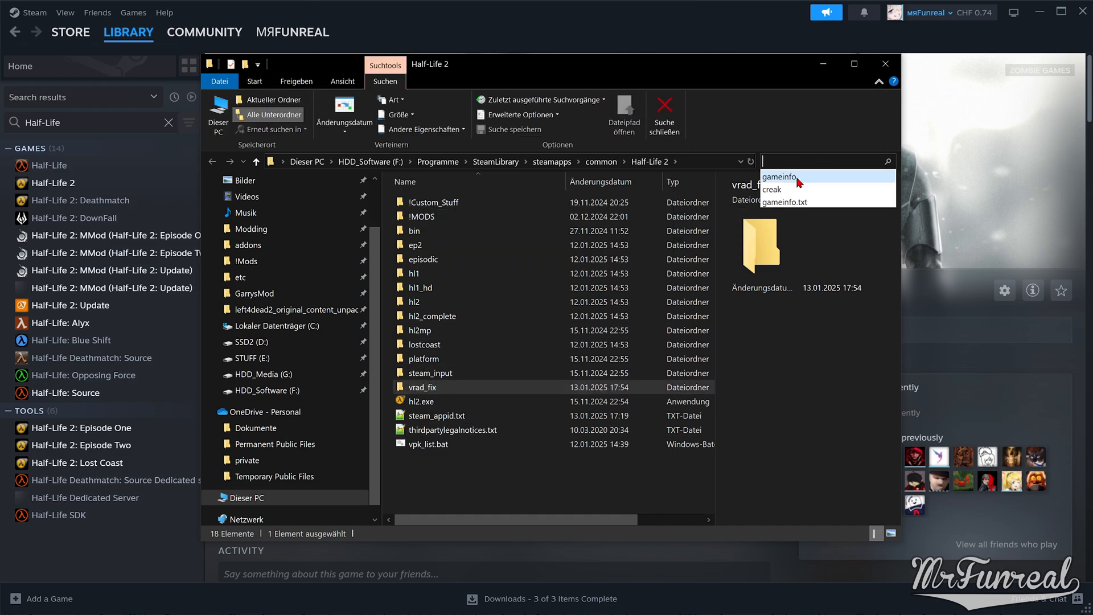
click(784, 201)
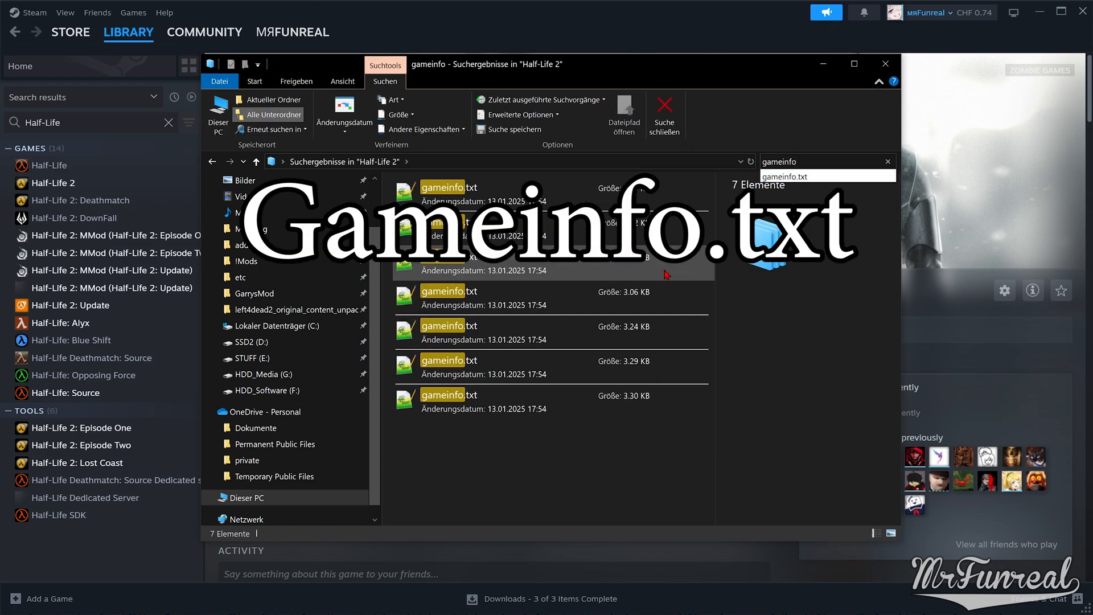
mouse_move(447, 472)
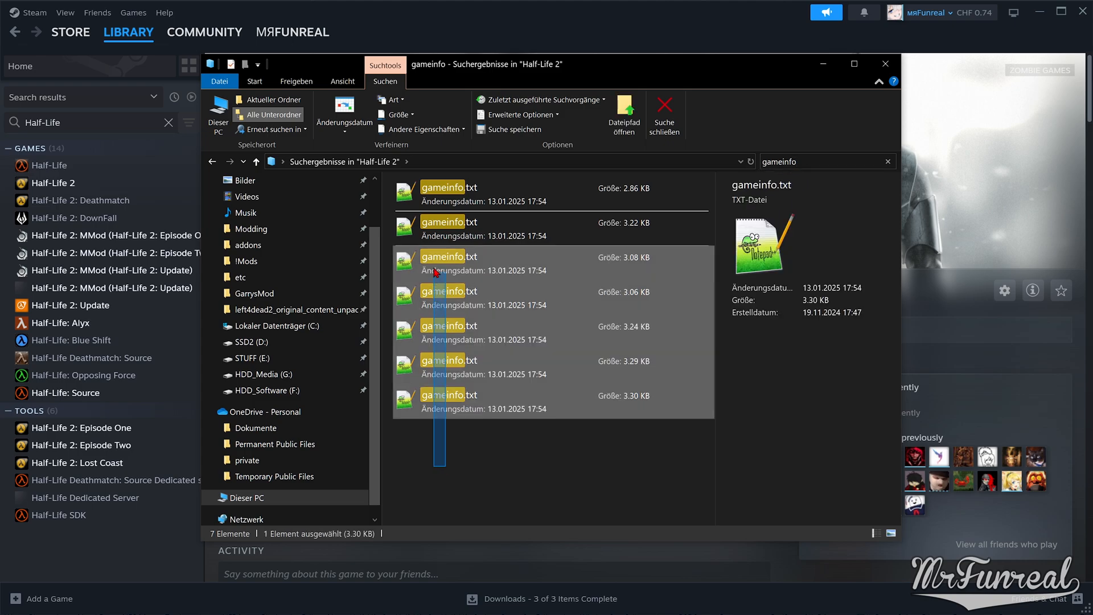
key(ctrl+a)
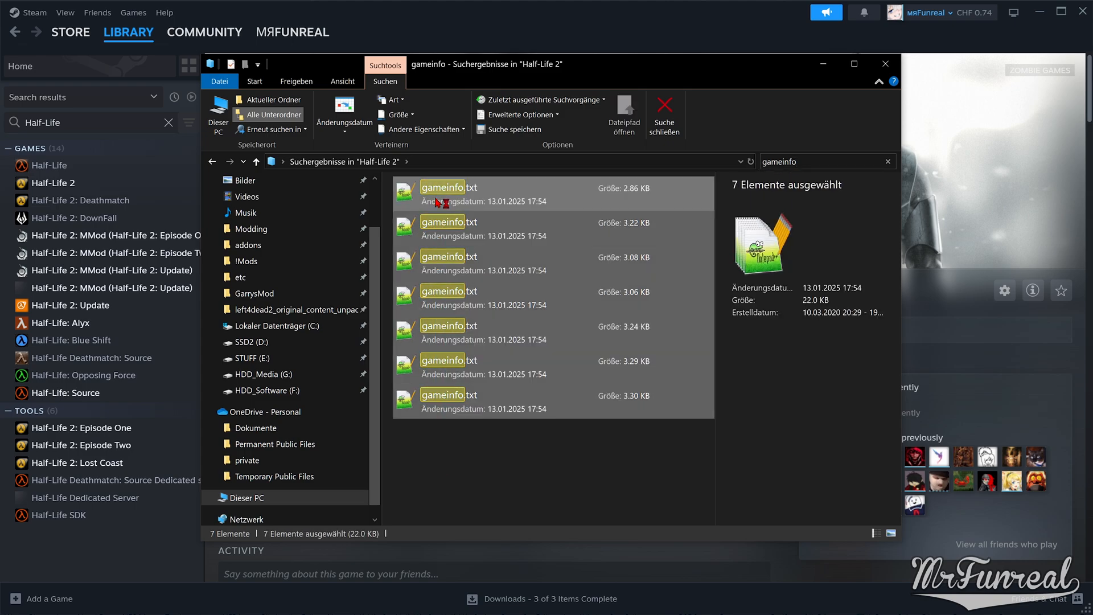
double_click(441, 187)
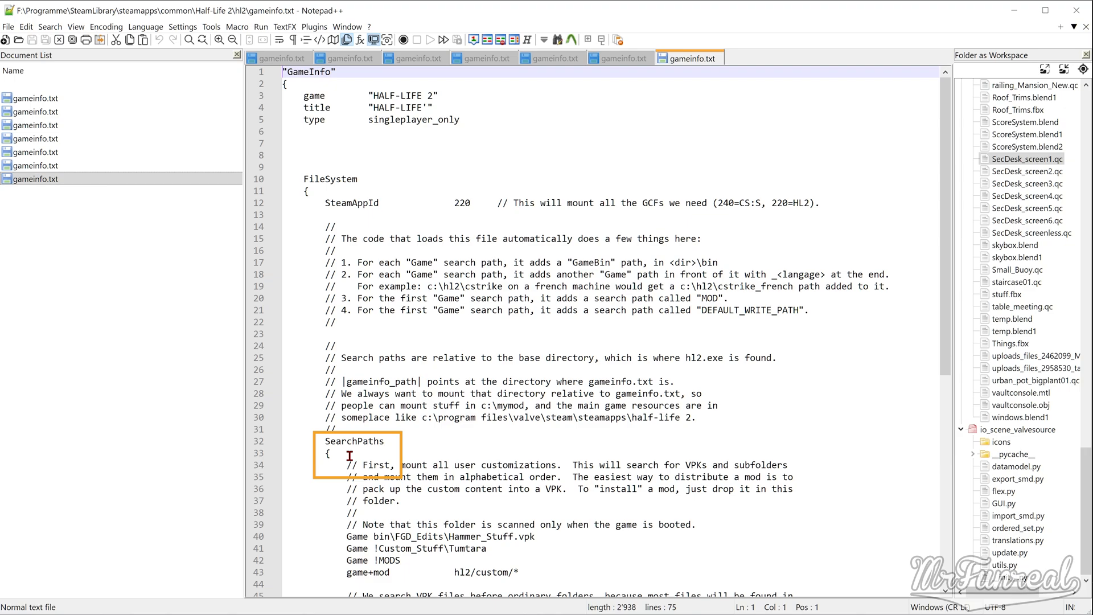
Step: Add 'game vrad_fix' inside SearchPaths in the open gameinfo.txt files, including Episode Two and Lost Coast
click(328, 453)
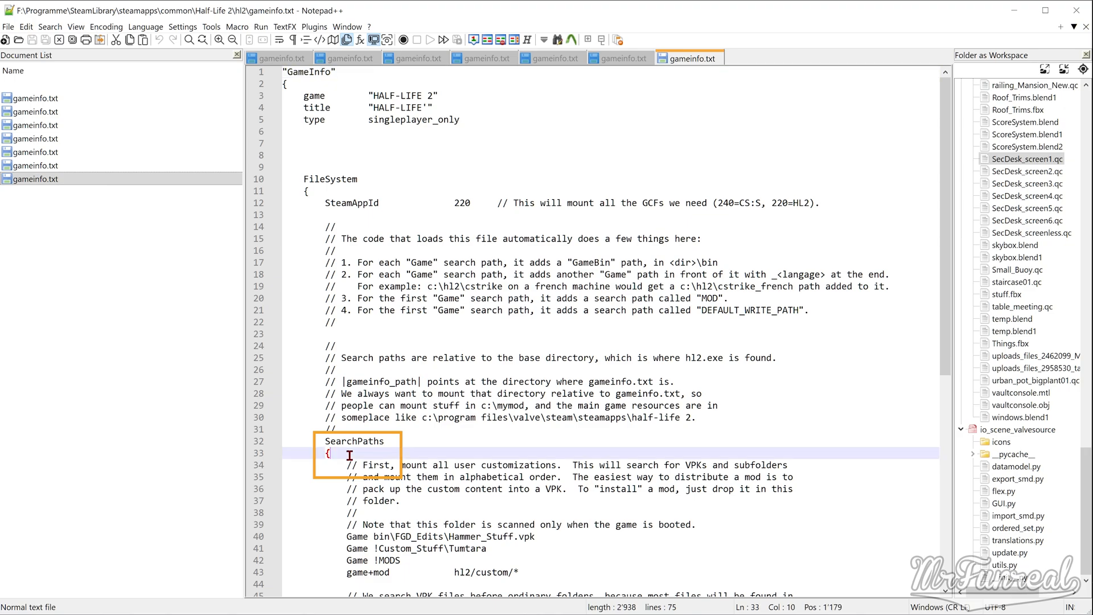
text(gamelogo 0)
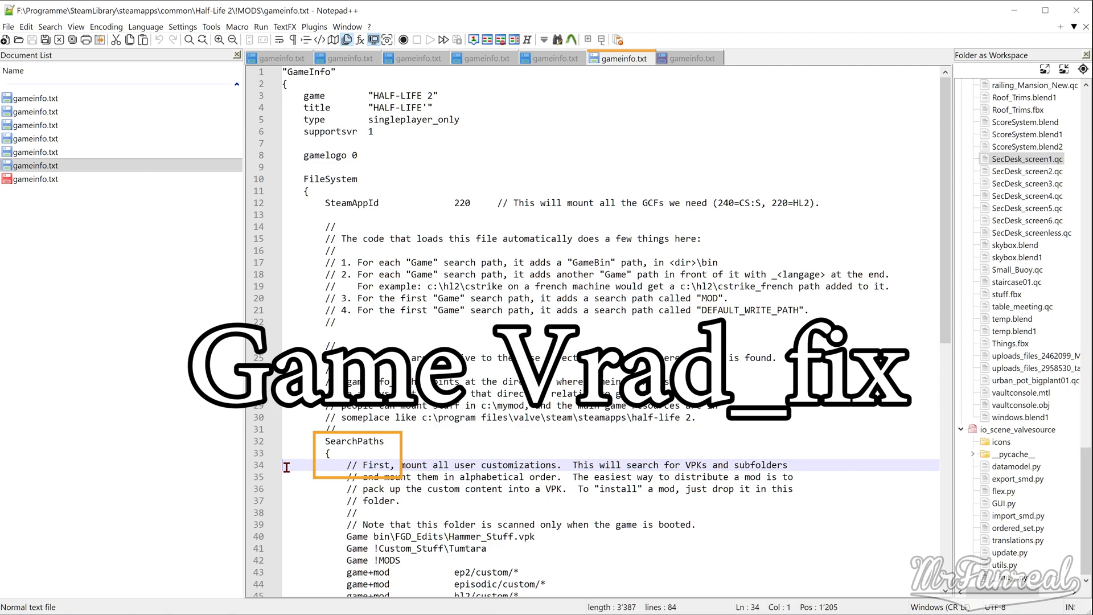
click(483, 58)
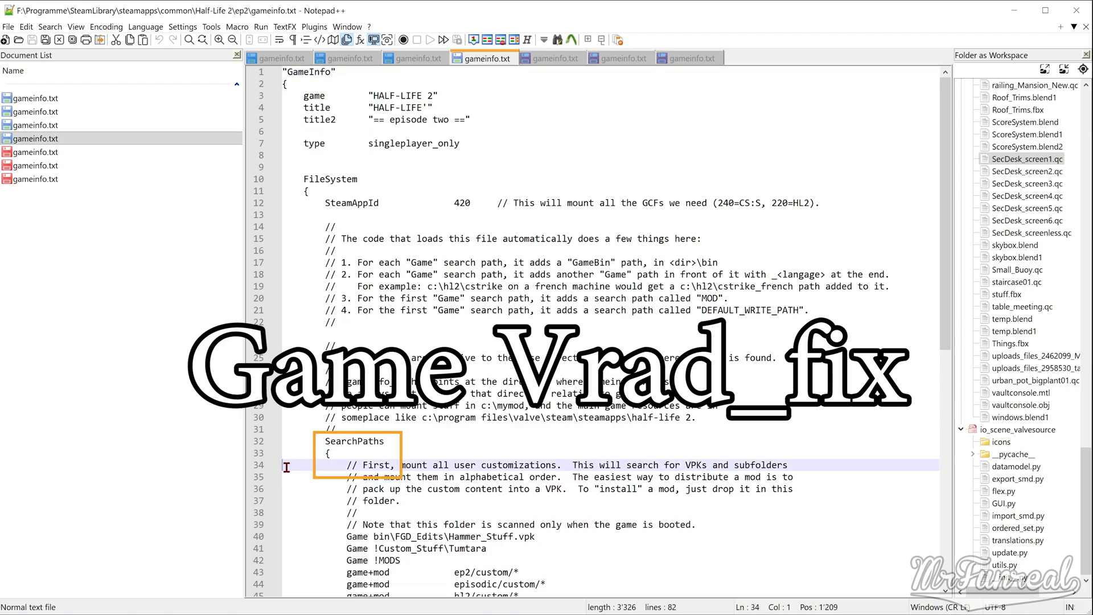
click(347, 57)
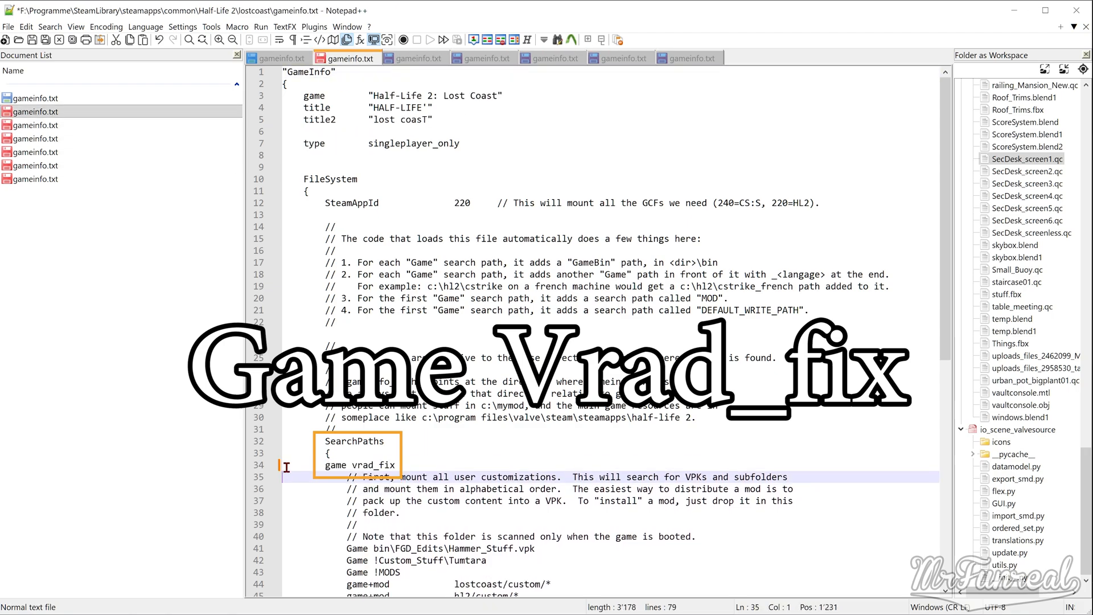
click(686, 58)
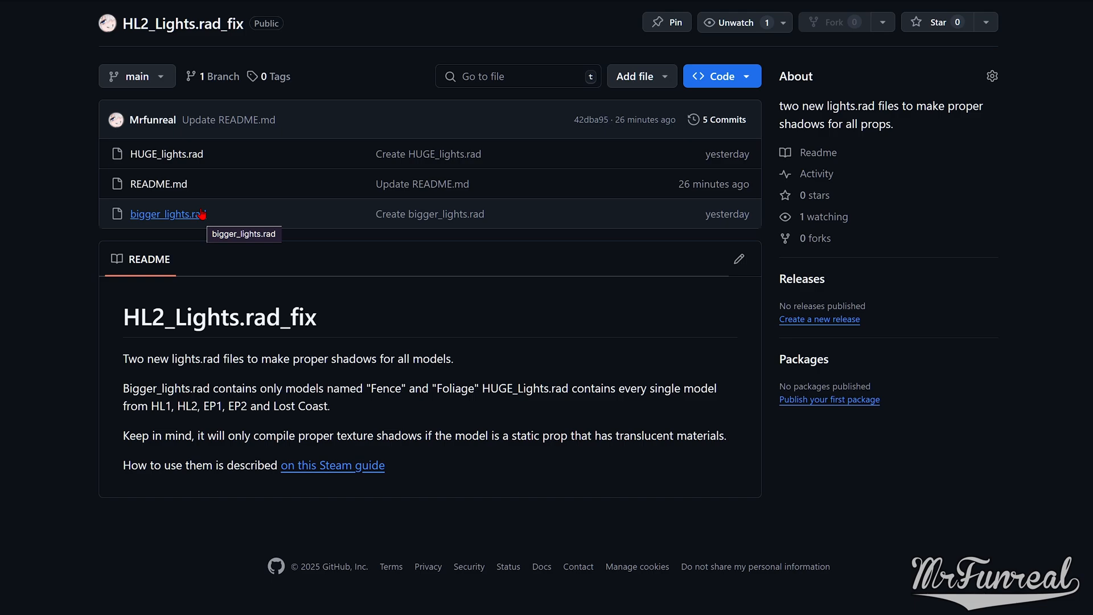
mouse_move(201, 190)
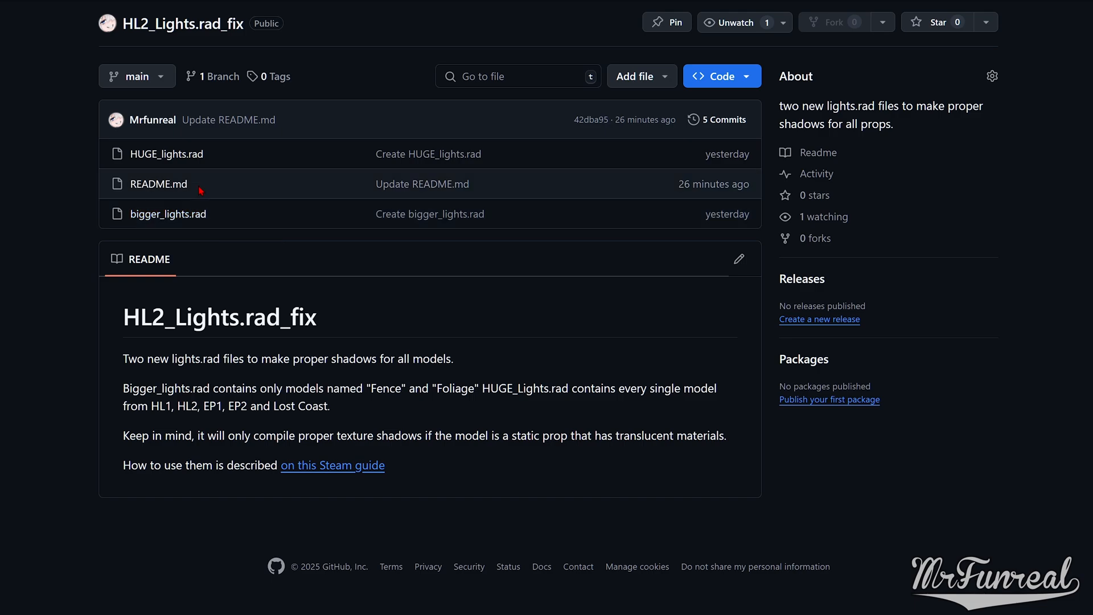
mouse_move(166, 153)
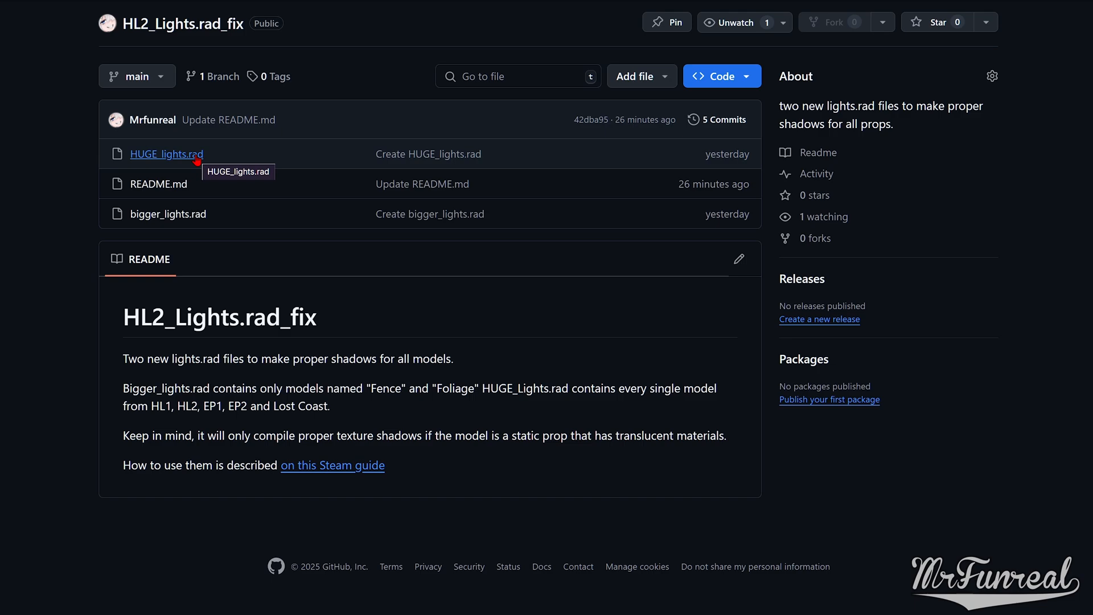
Step: Download the HL2_Lights.rad_fix repository as HL2_Lights.rad_fix-main.zip
click(714, 76)
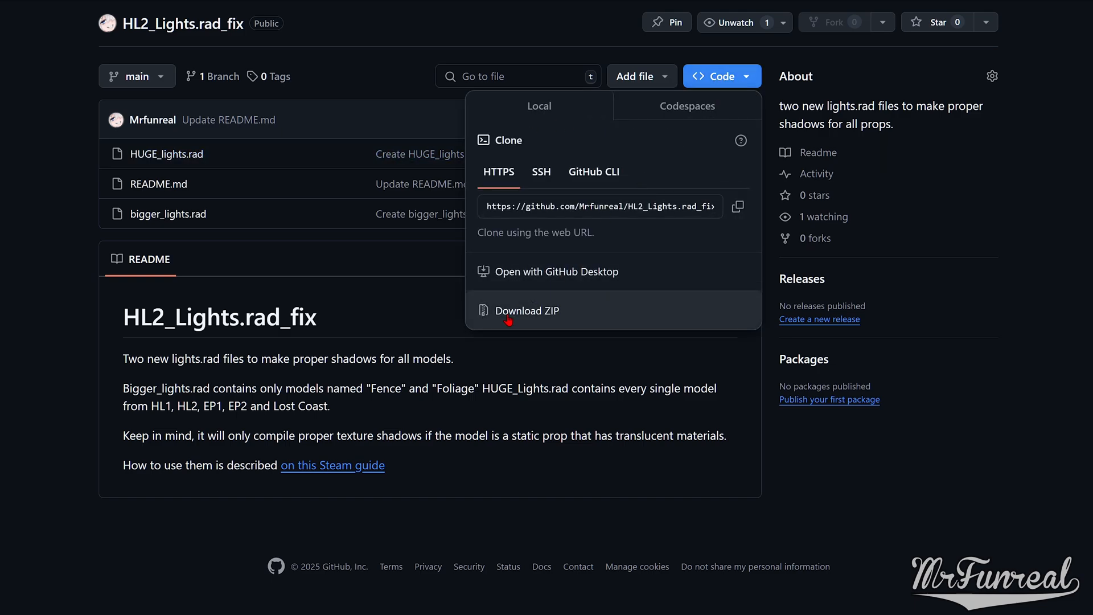
click(528, 310)
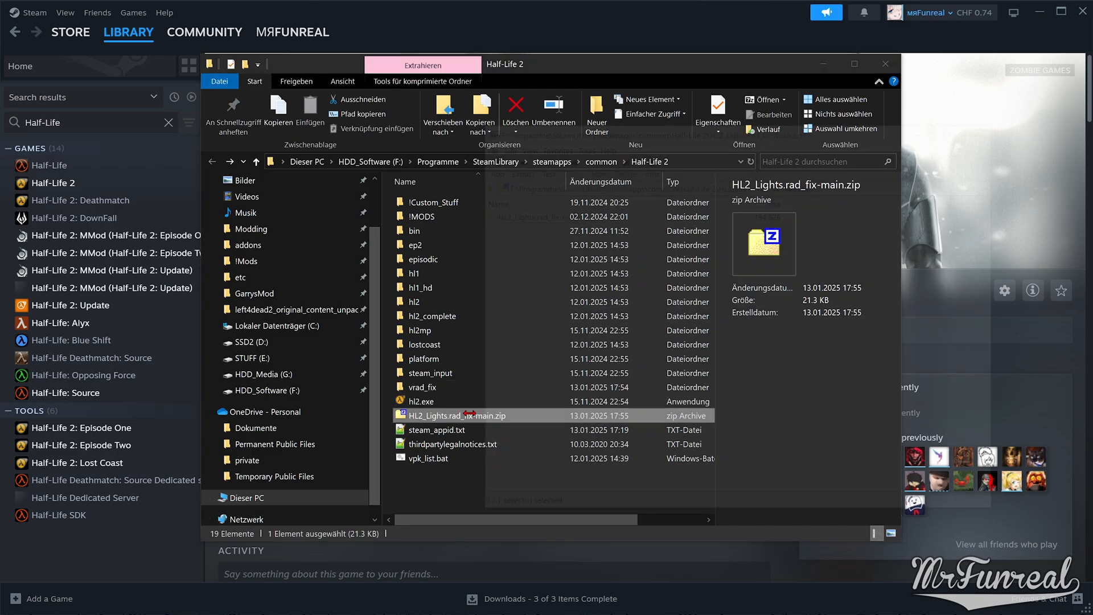
Step: Open the ZIP in 7-Zip and drag bigger_lights.rad and HUGE_lights.rad into vrad_fix
double_click(457, 415)
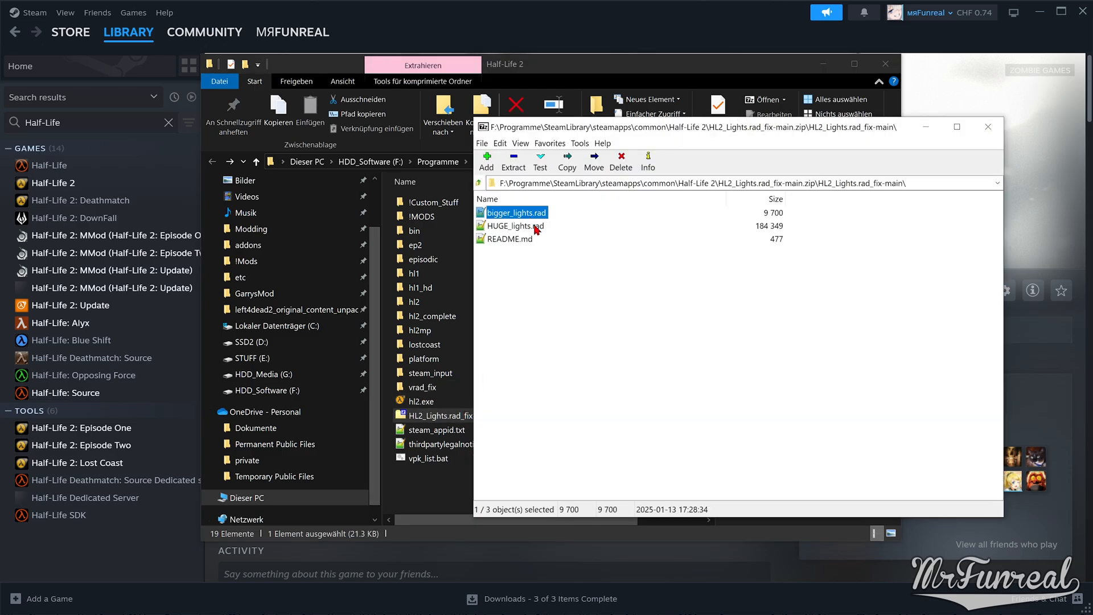
click(517, 225)
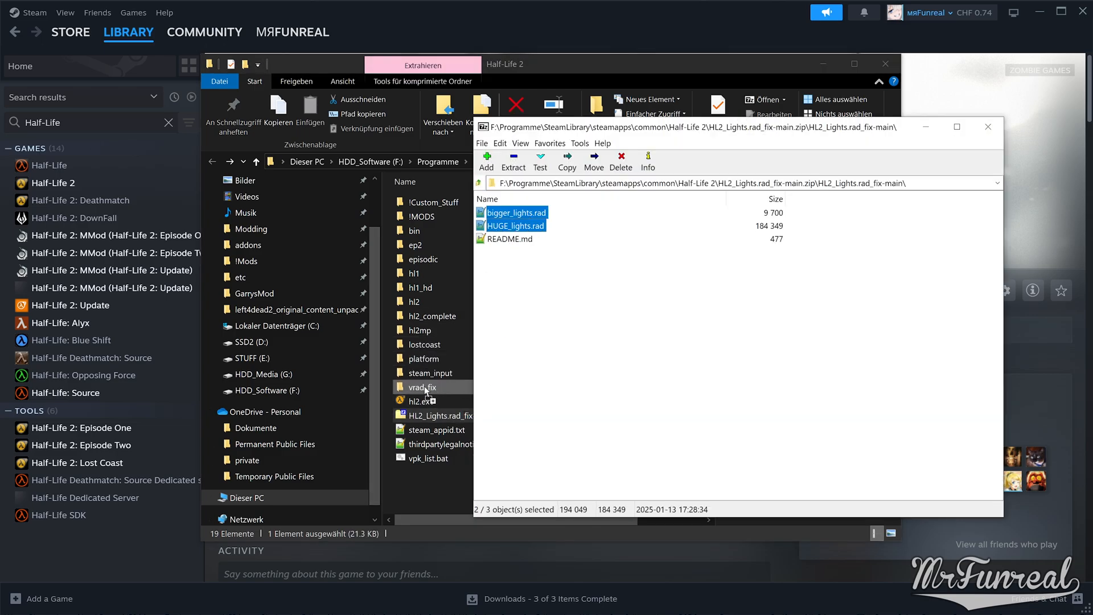
click(987, 127)
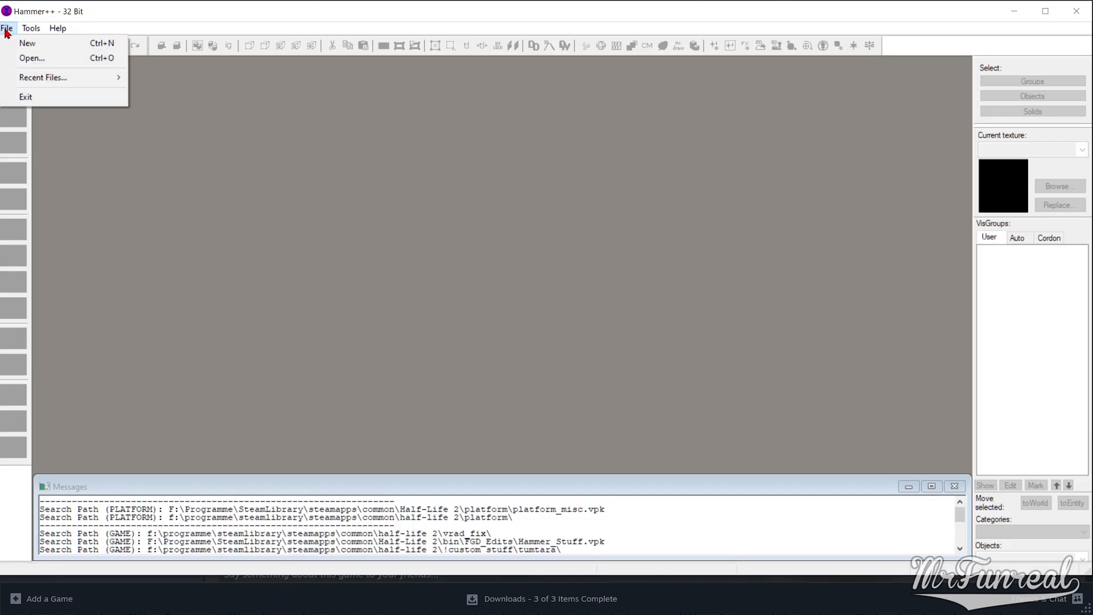
Step: Open Vrad_Test.vmf and switch the compile dialog to Expert mode
click(27, 43)
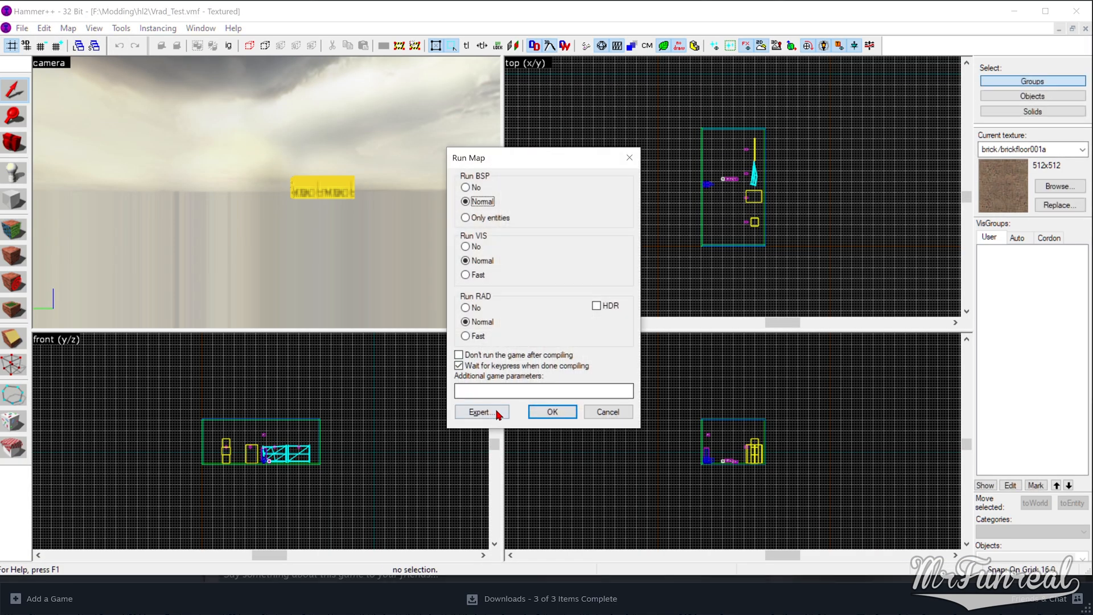
click(481, 411)
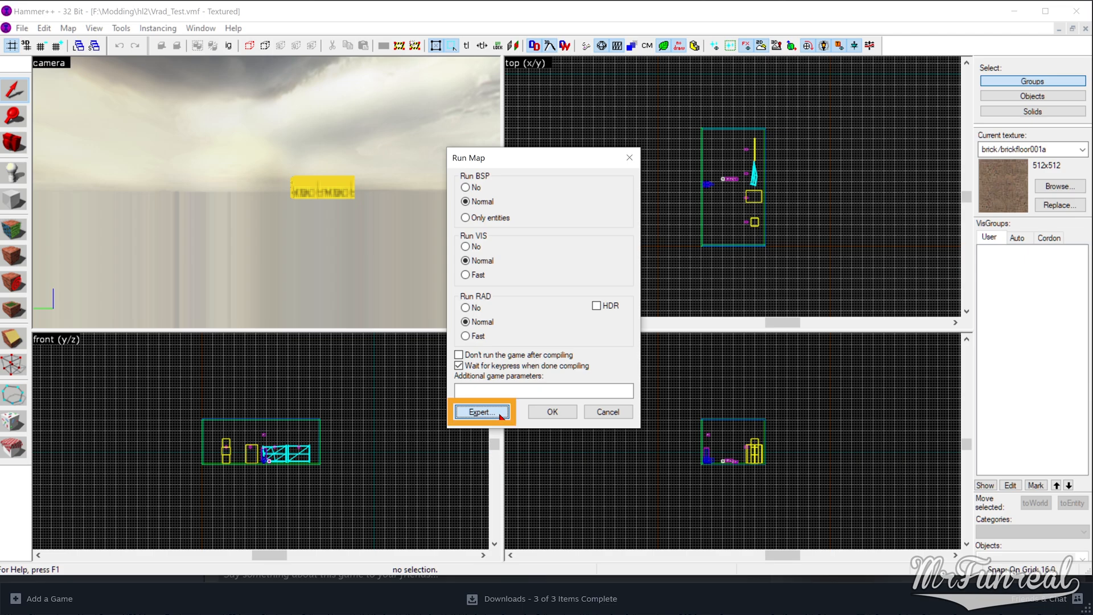
click(481, 411)
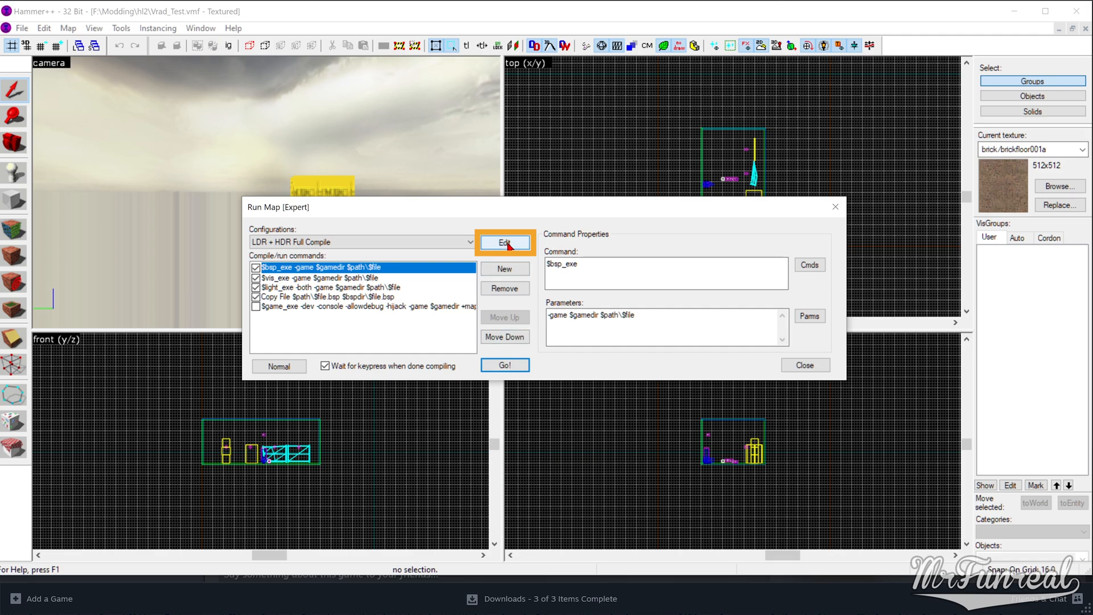
Step: Copy the LDR + HDR Full Compile configuration as New Rads
click(505, 242)
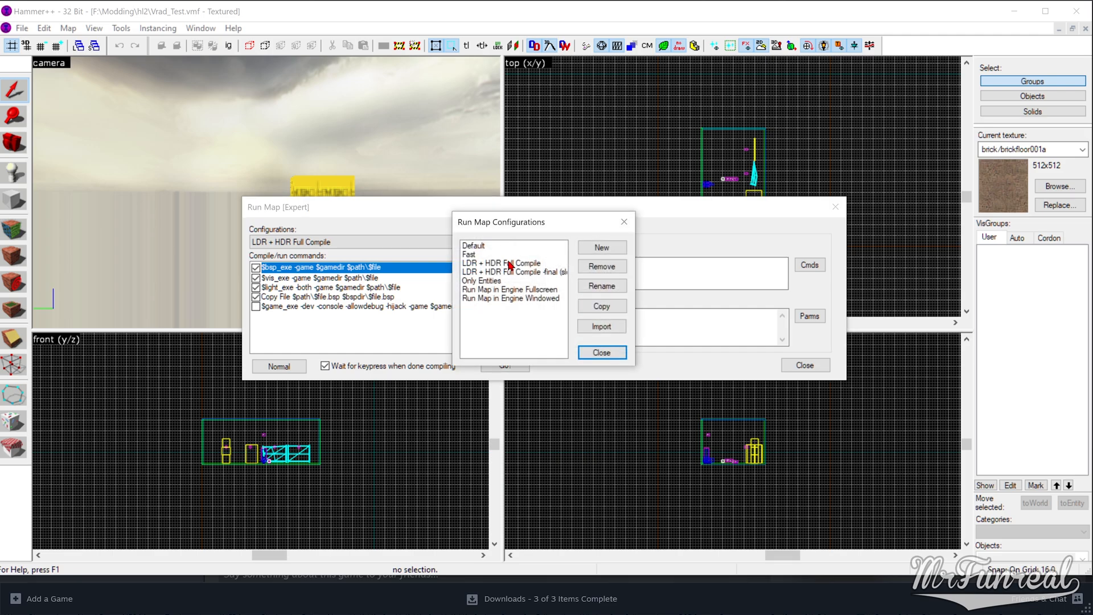
click(513, 262)
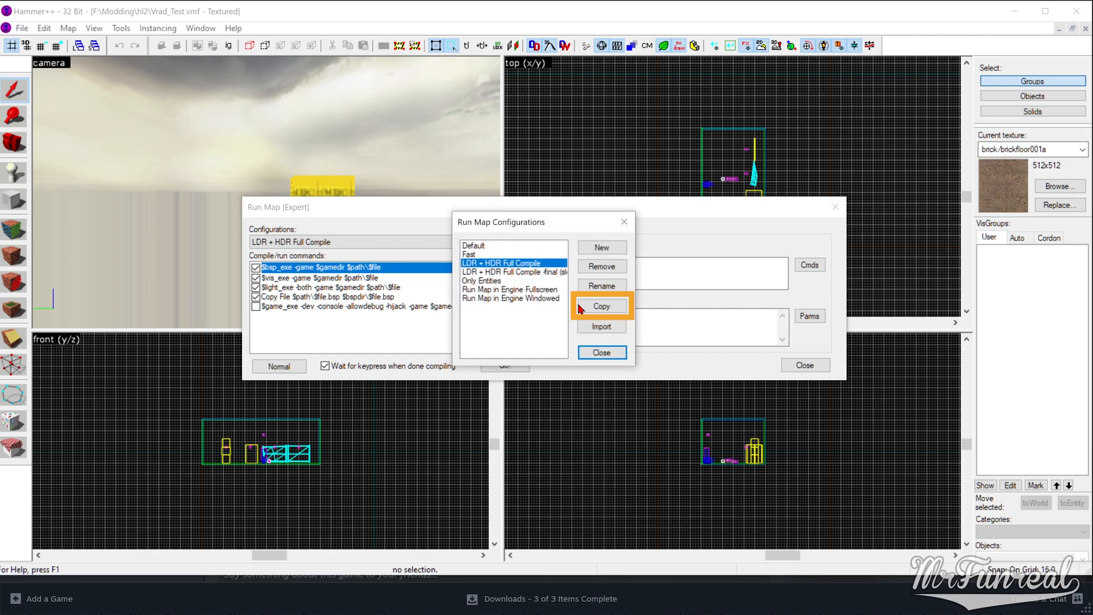
click(601, 306)
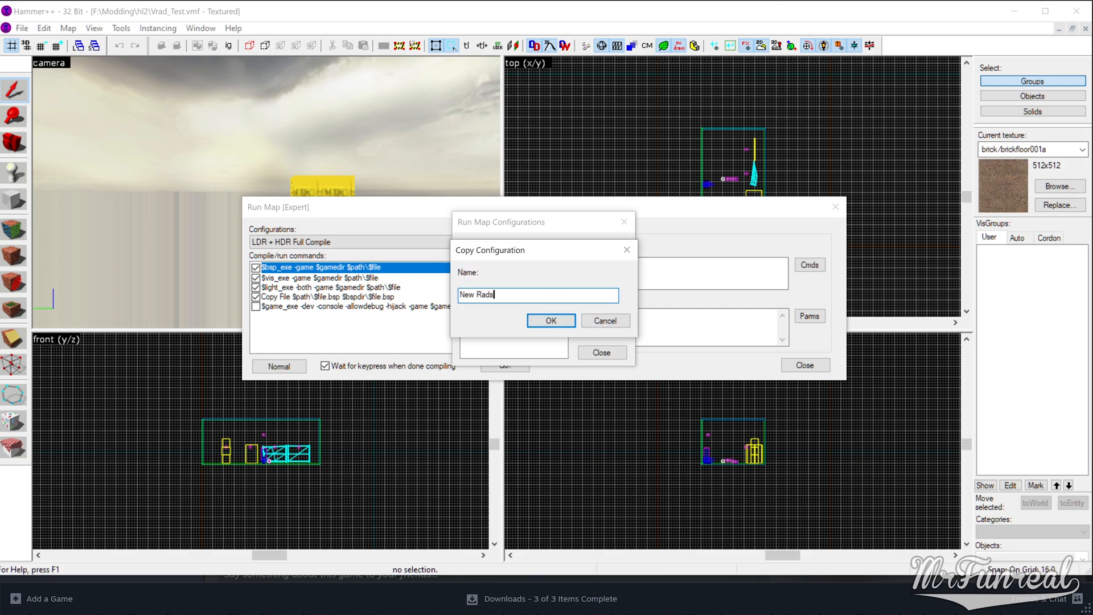
click(550, 321)
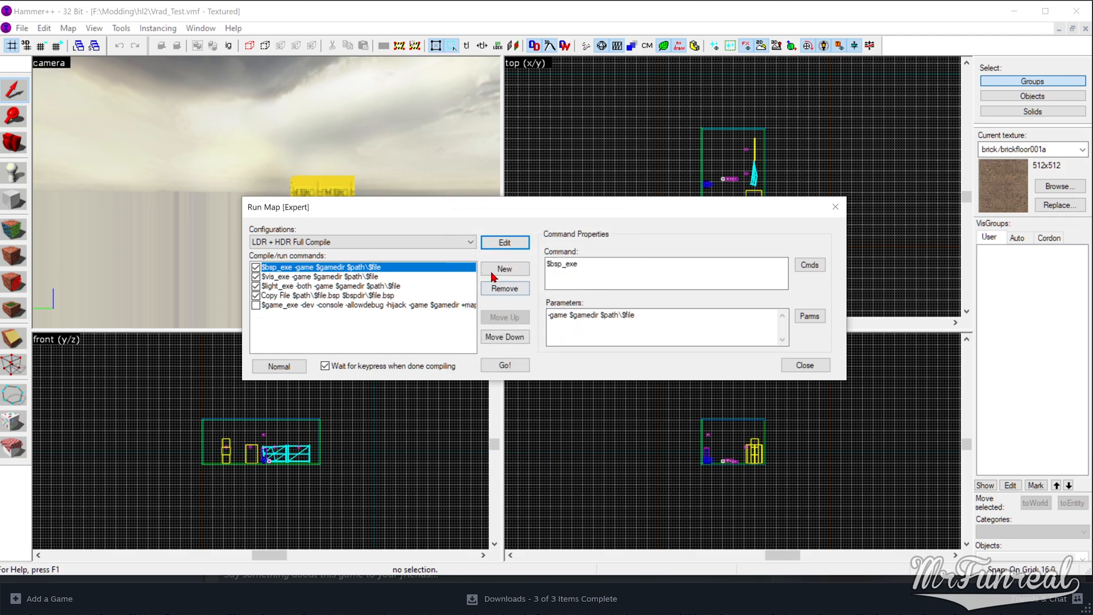
click(328, 286)
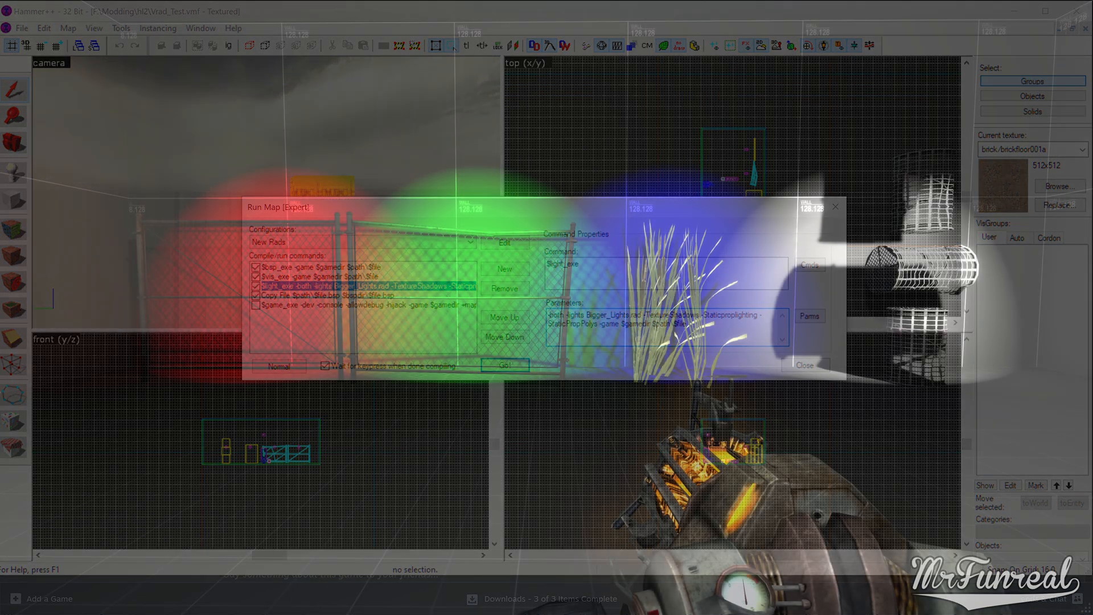
Step: Run the compiled test map in Half-Life 2 to view the coloured light shadows
click(506, 364)
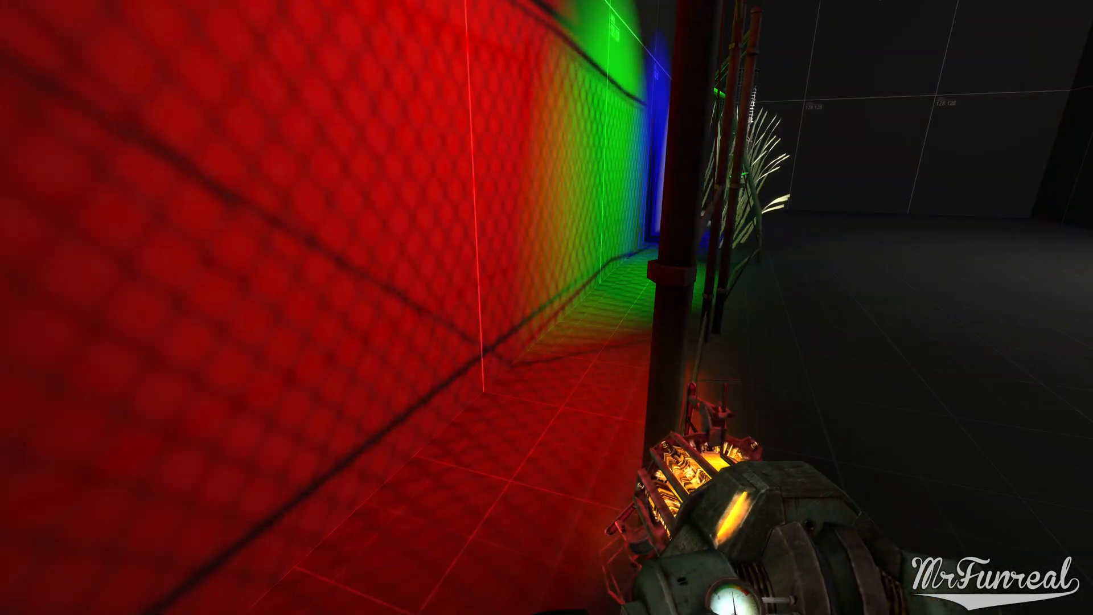
mouse_move(547, 307)
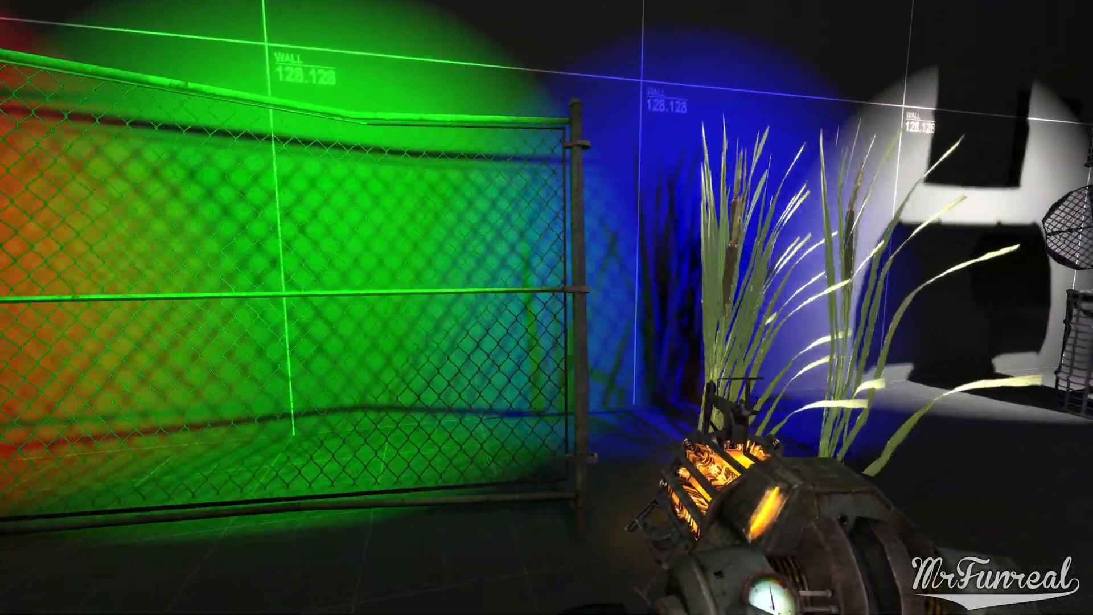